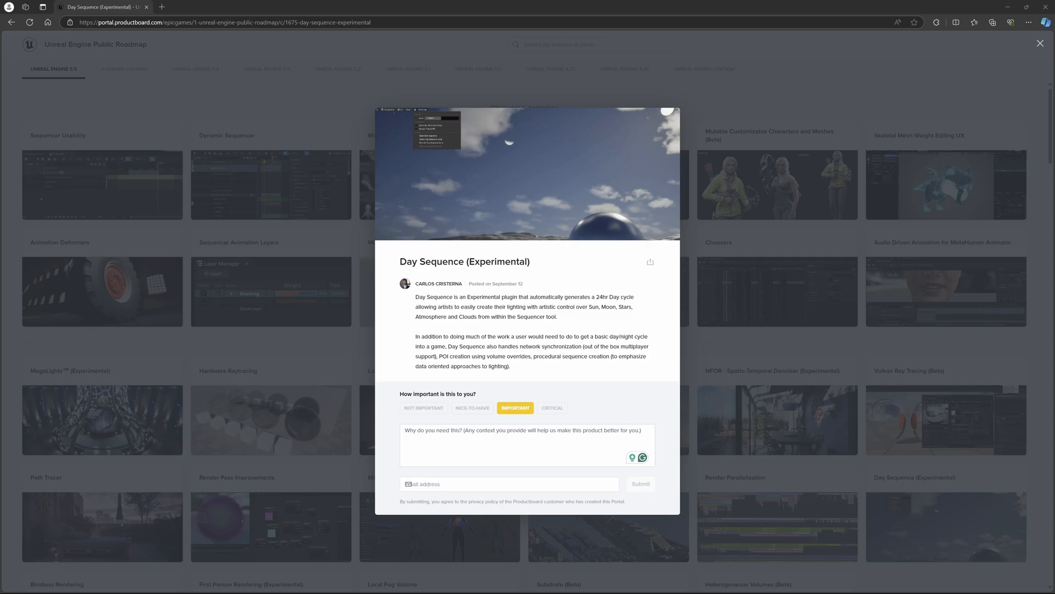
{"action": "mouse_move", "coordinate": [520, 172]}
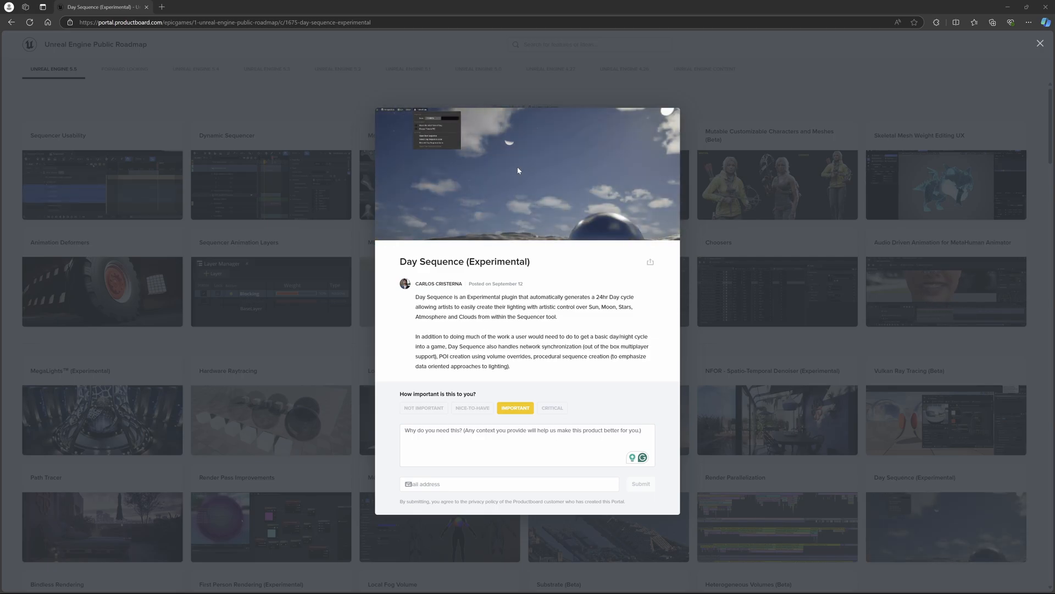
{"action": "mouse_move", "coordinate": [475, 156]}
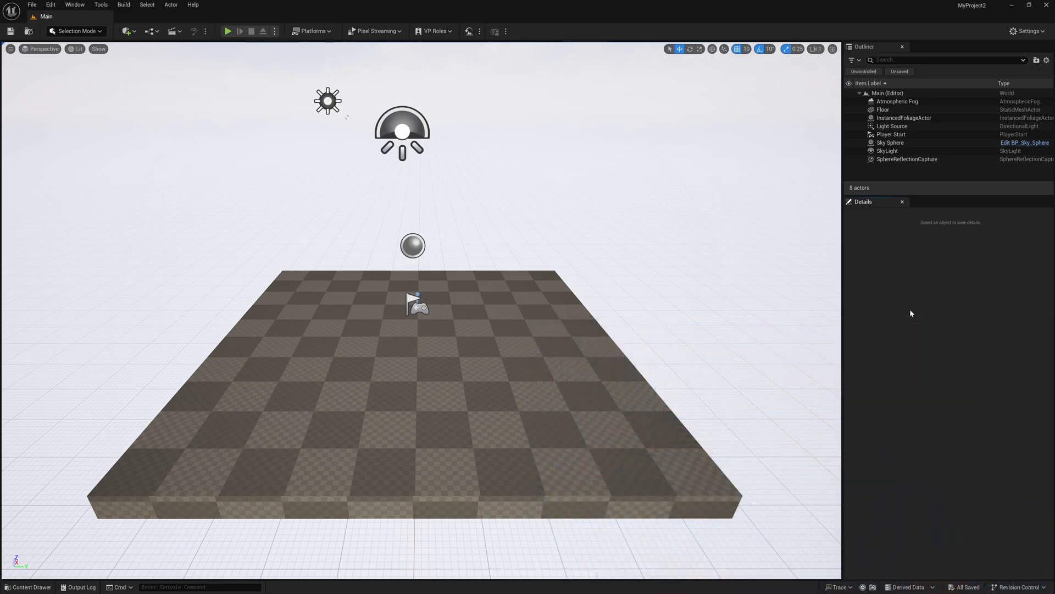
- Select all eight default actors in the Outliner and delete them, leaving the level empty
{"action": "left_click", "coordinate": [897, 101]}
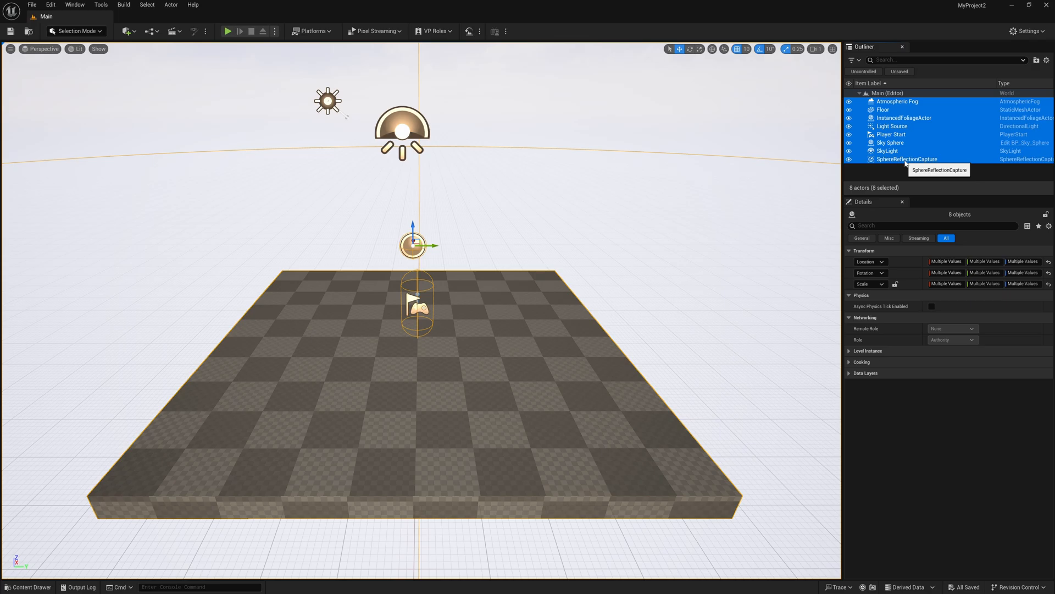
{"action": "key", "text": "delete"}
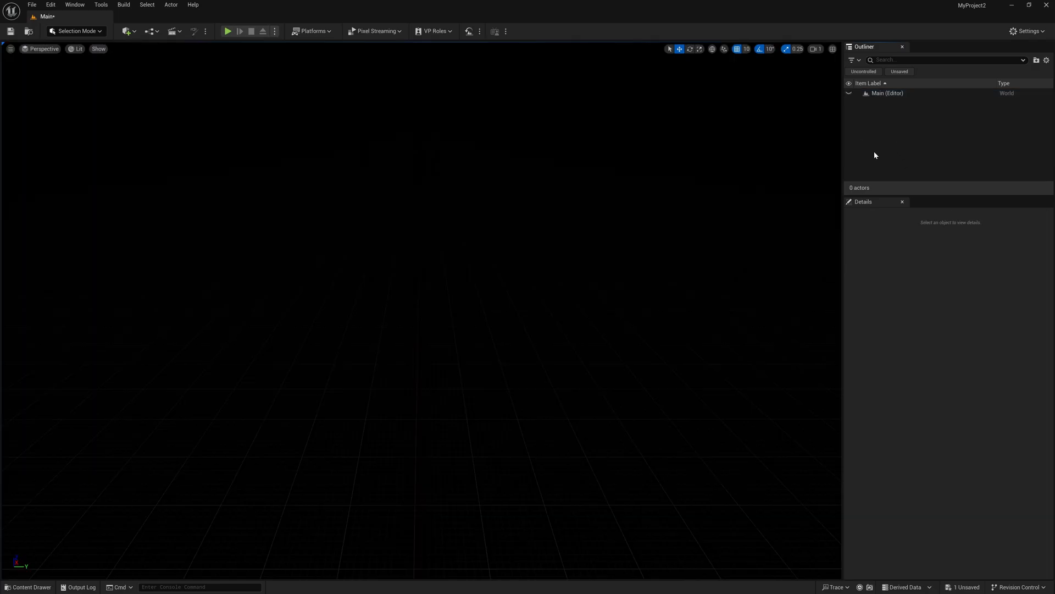
{"action": "mouse_move", "coordinate": [706, 150]}
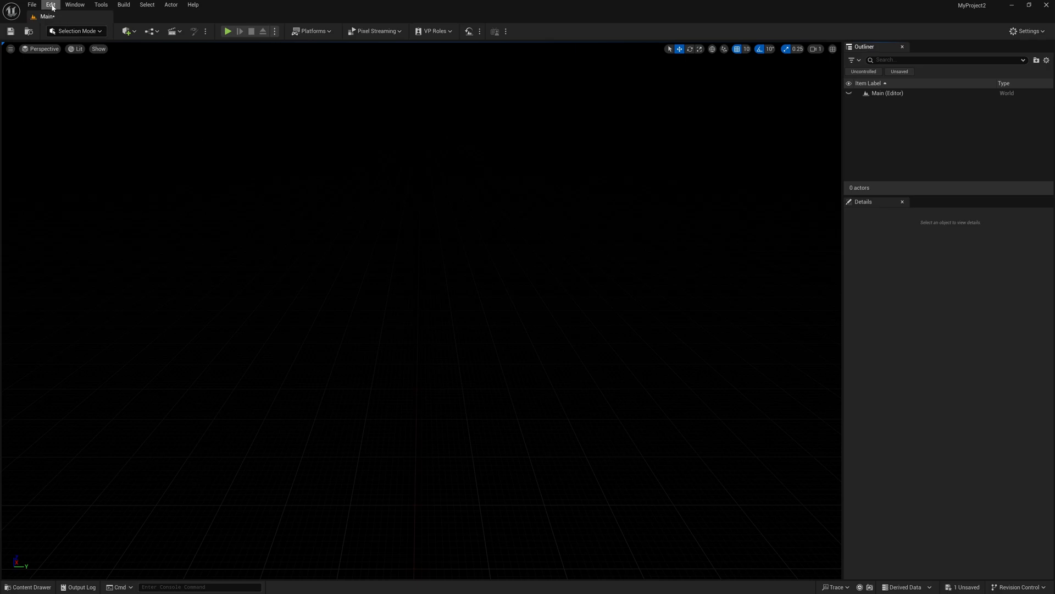
- In the Plugins manager, search 'day', enable Day Sequence and confirm the experimental warning
{"action": "left_click", "coordinate": [49, 4]}
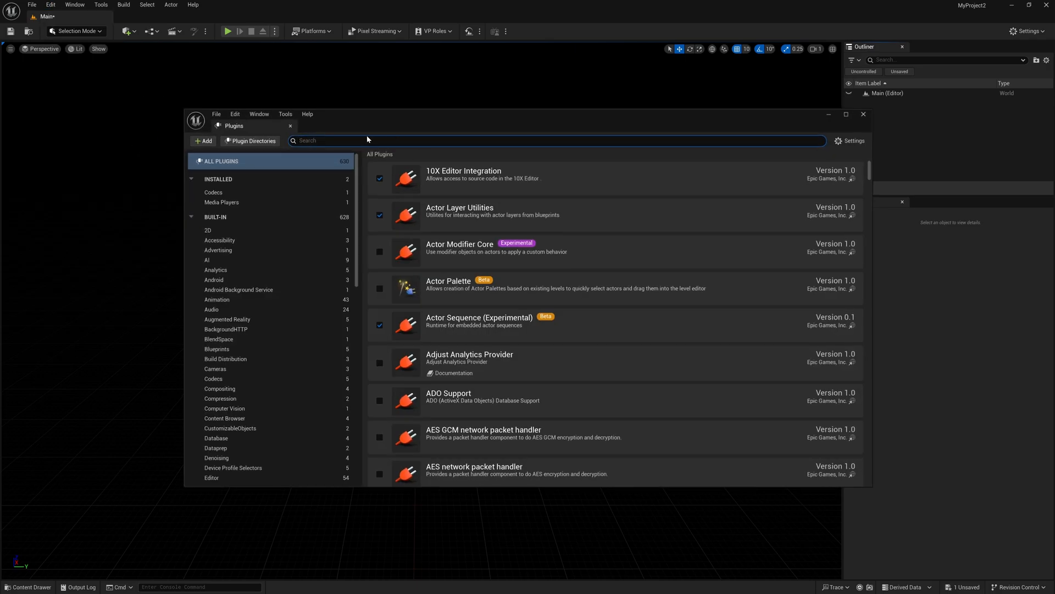
{"action": "type", "text": "day"}
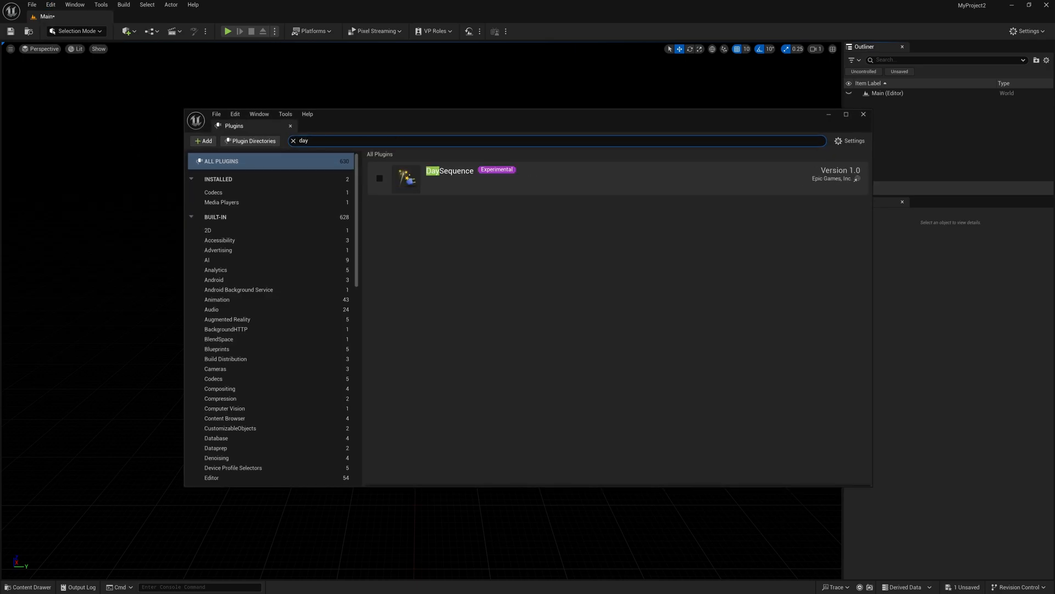
{"action": "mouse_move", "coordinate": [423, 201]}
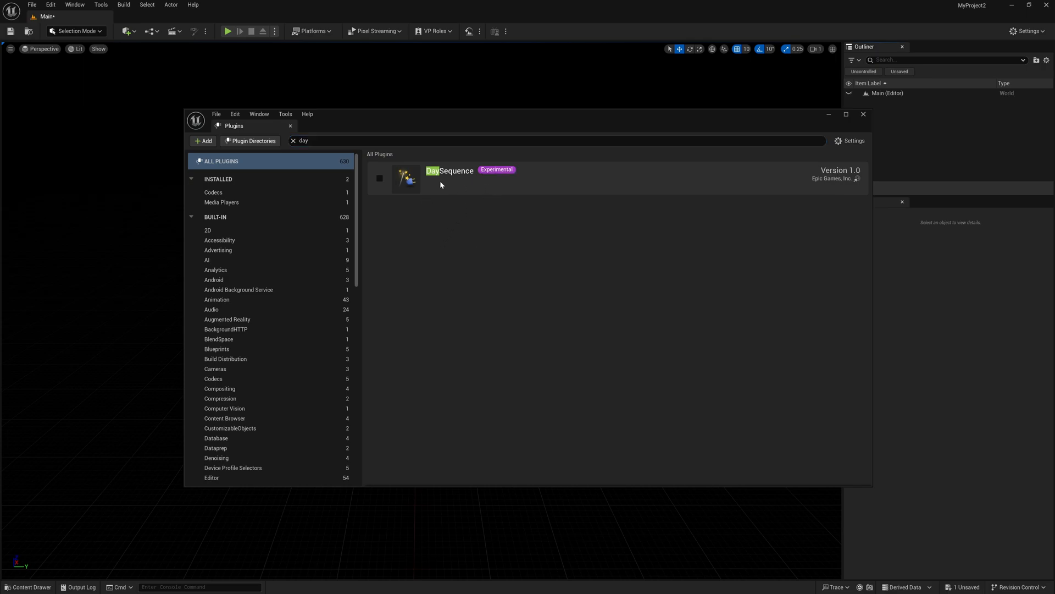
{"action": "left_click", "coordinate": [380, 178]}
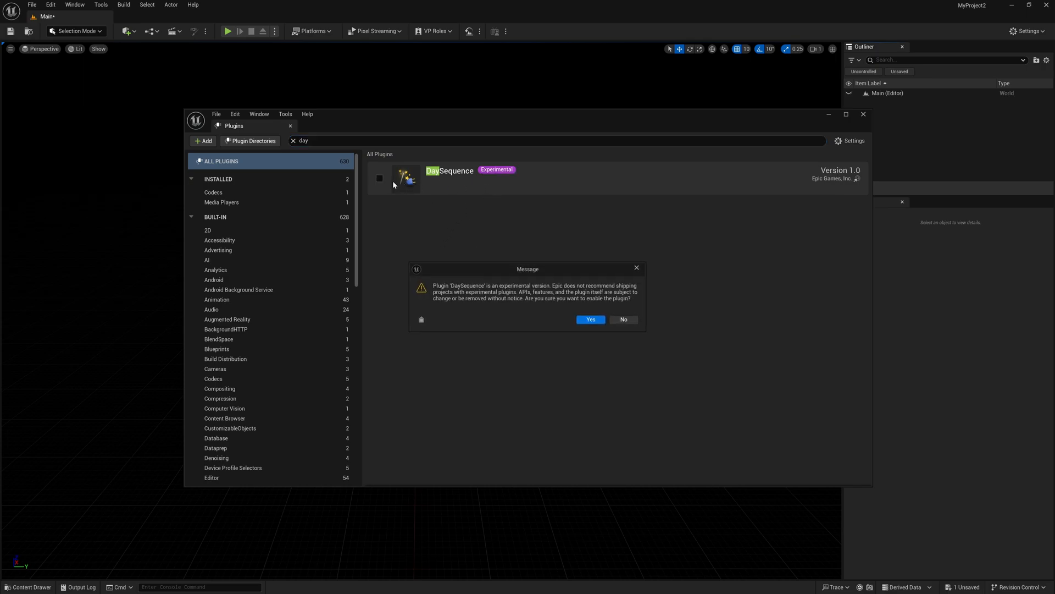
{"action": "left_click", "coordinate": [590, 319]}
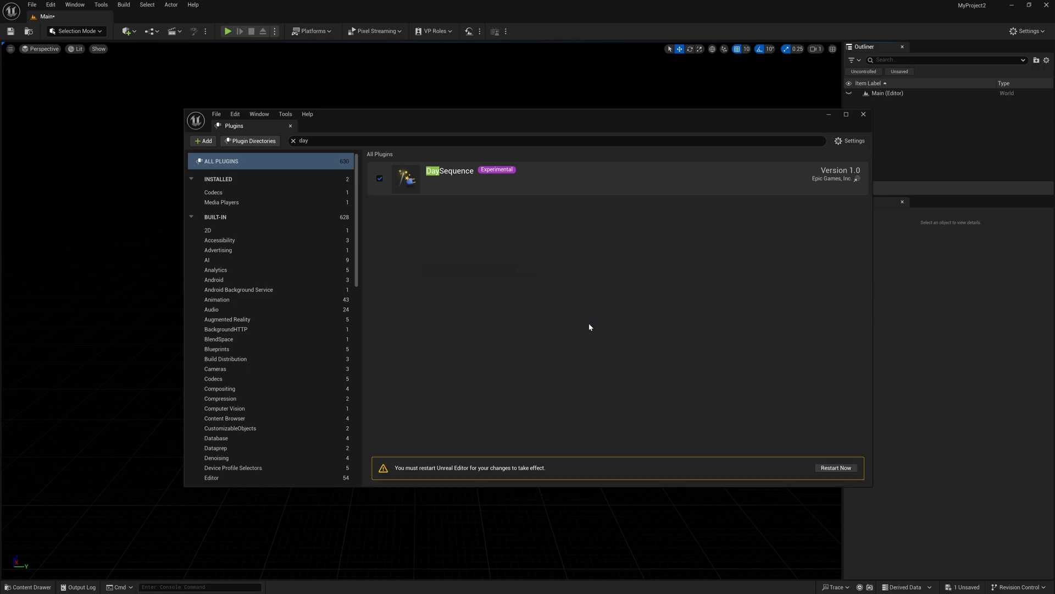
{"action": "mouse_move", "coordinate": [835, 468]}
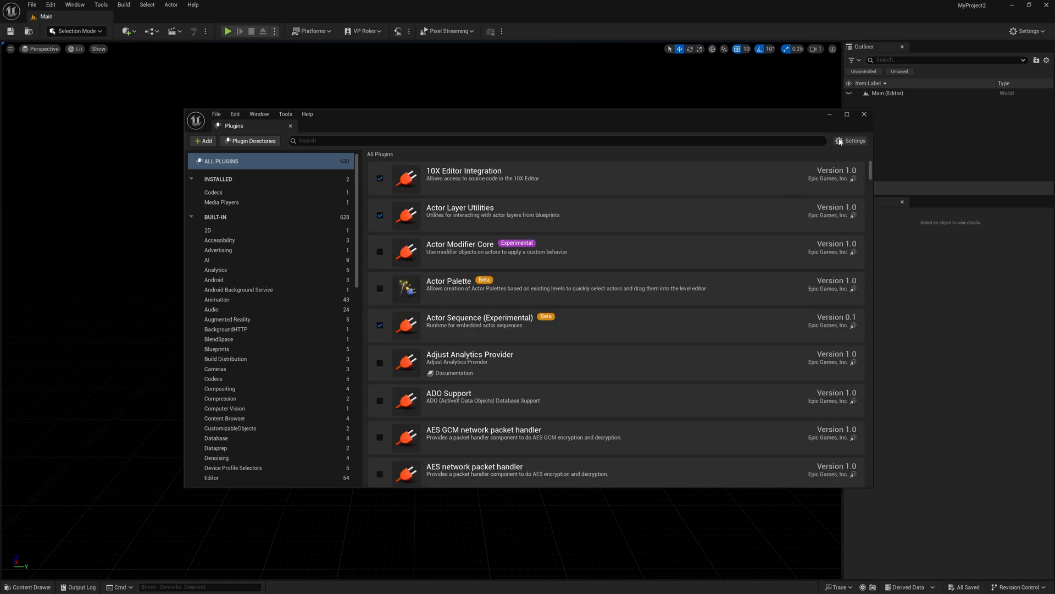
- Close Plugins and search 'day' in the Place Actors panel to list Day Sequence actors
{"action": "left_click", "coordinate": [864, 113]}
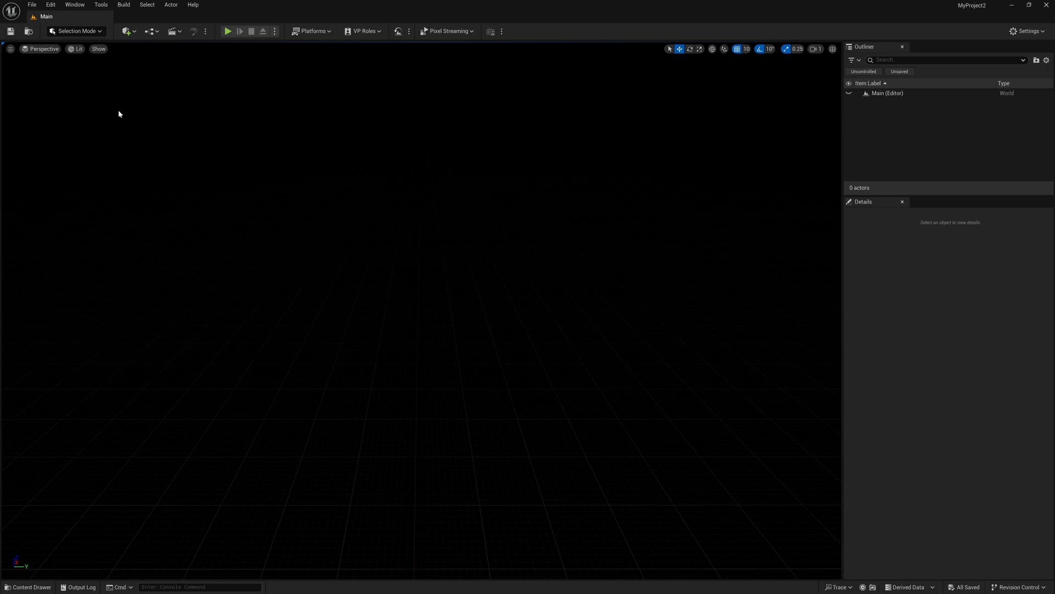
{"action": "mouse_move", "coordinate": [127, 31]}
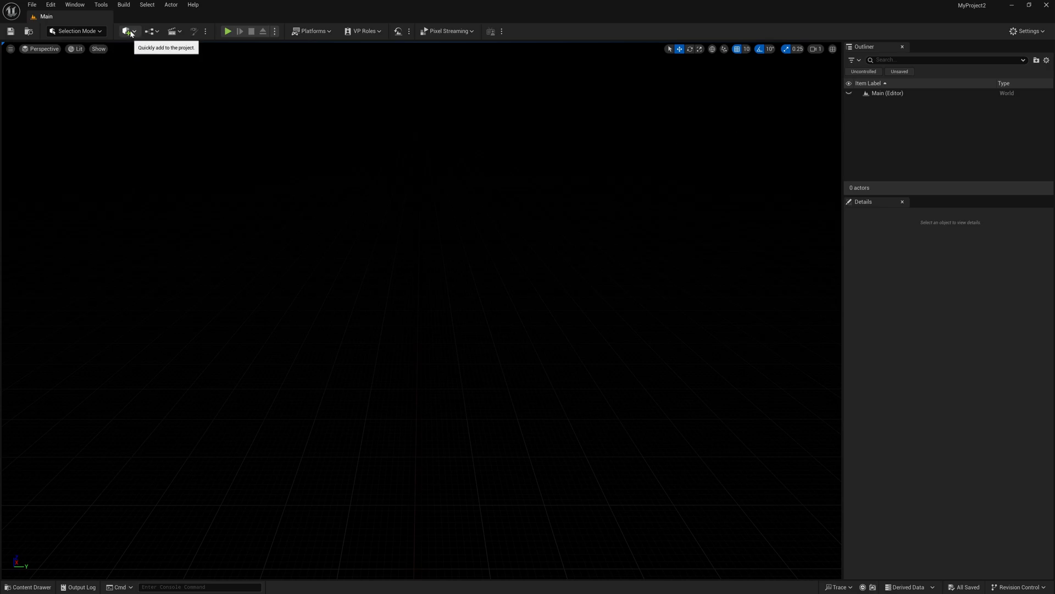
{"action": "left_click", "coordinate": [126, 30]}
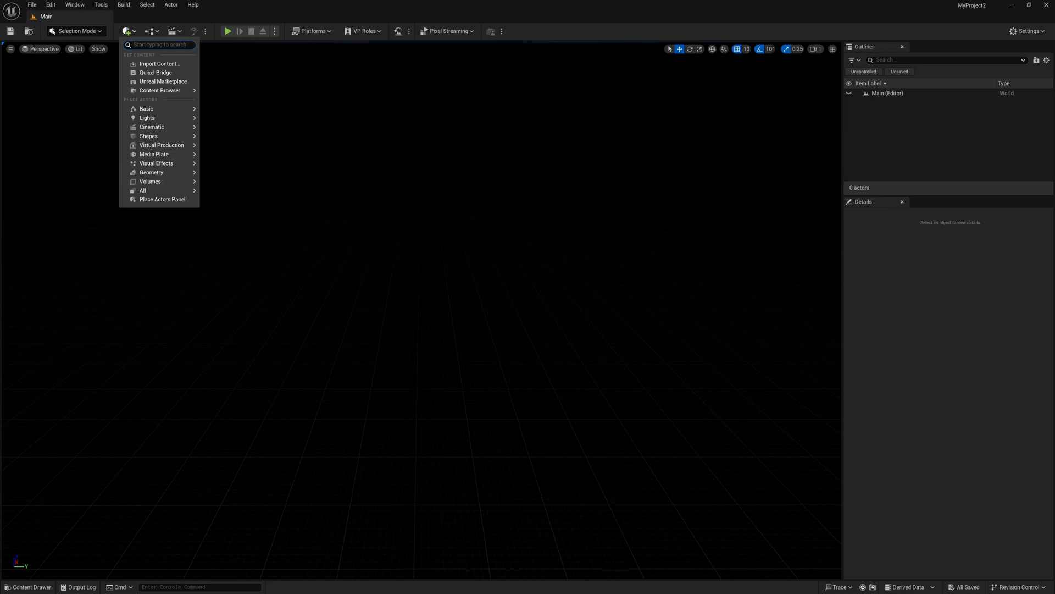
{"action": "type", "text": "day"}
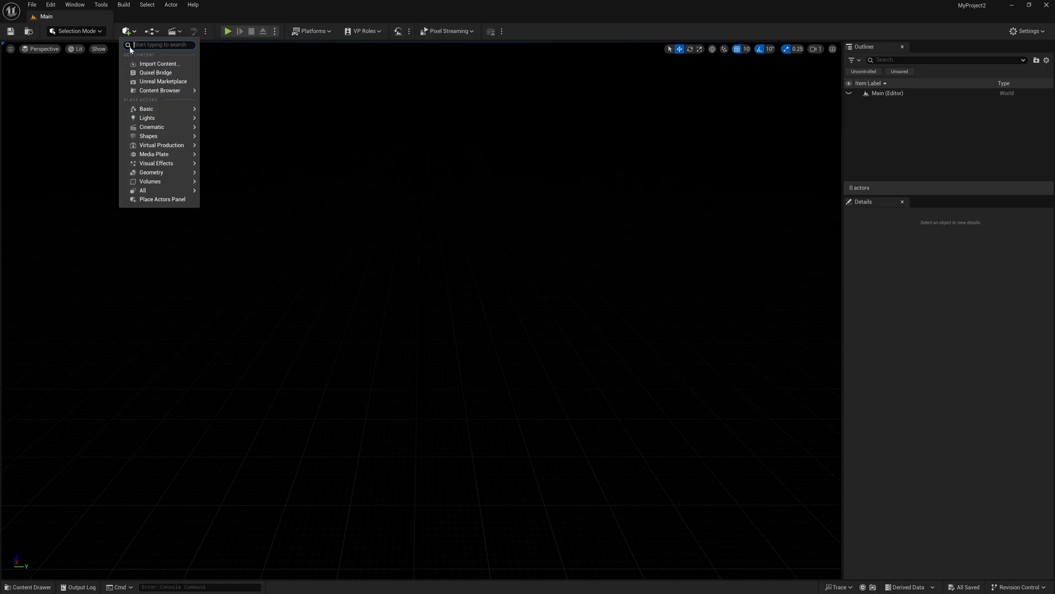
{"action": "mouse_move", "coordinate": [163, 81]}
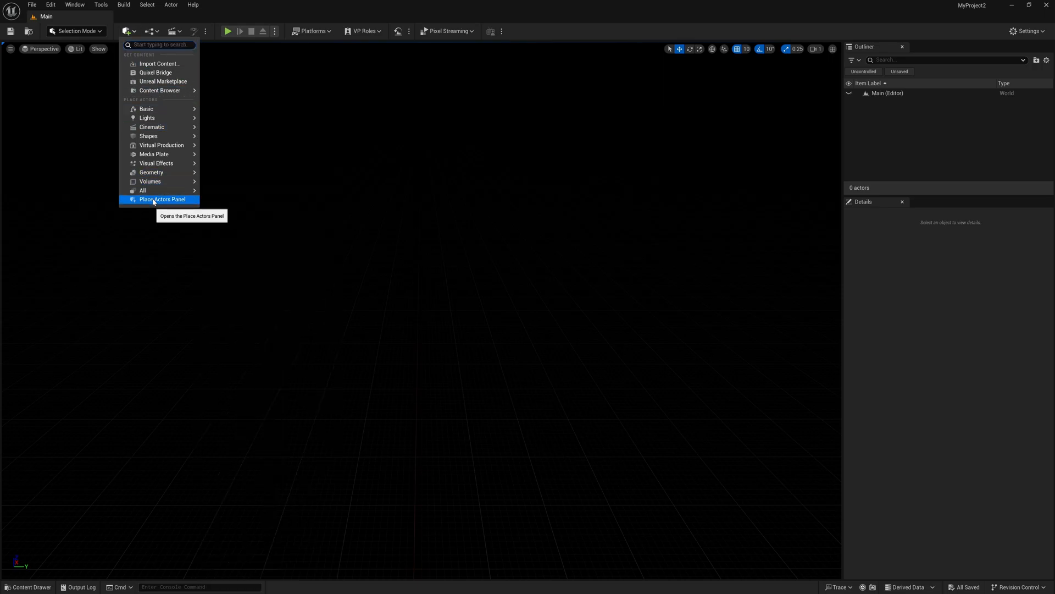
{"action": "left_click", "coordinate": [161, 199]}
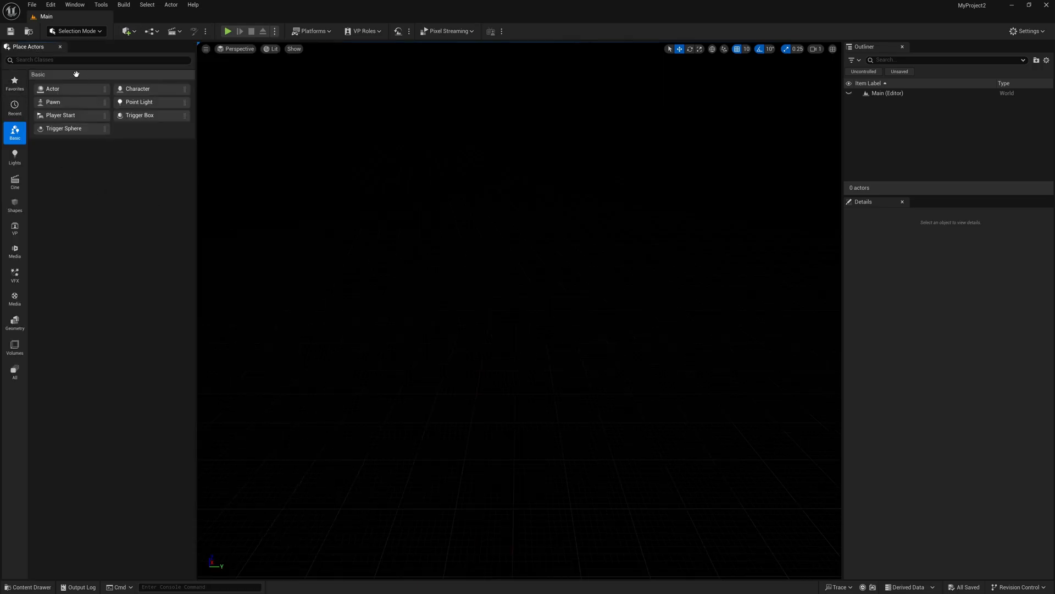
{"action": "left_click", "coordinate": [100, 59]}
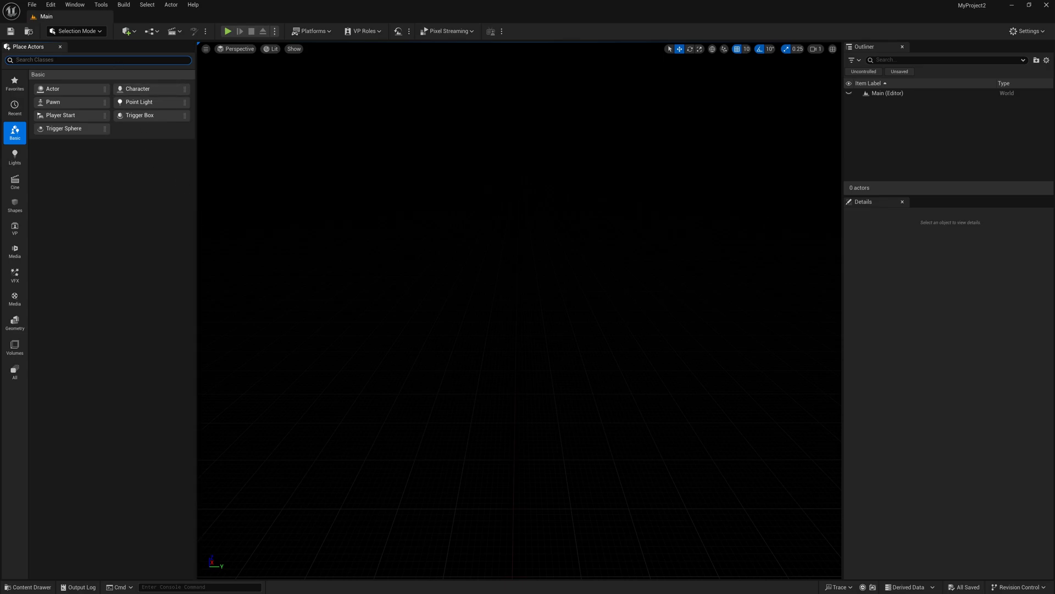
{"action": "type", "text": "day"}
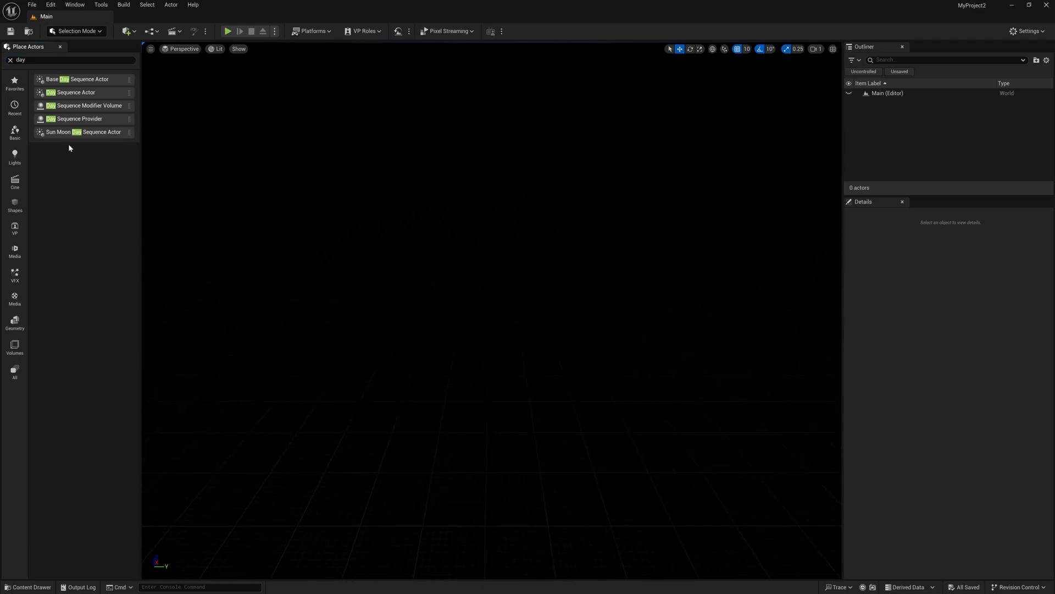
{"action": "mouse_move", "coordinate": [53, 144]}
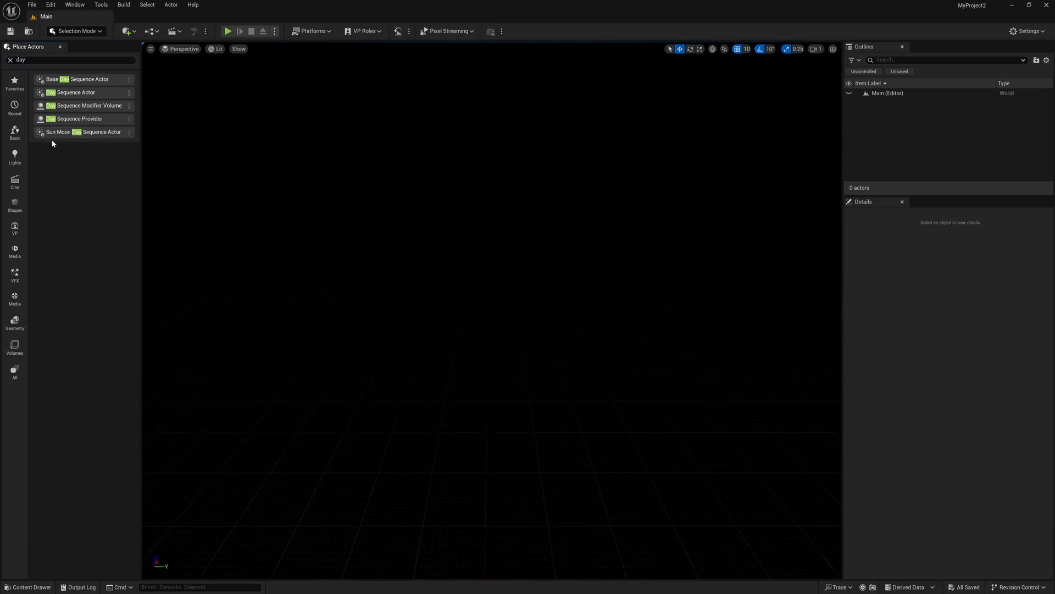
{"action": "mouse_move", "coordinate": [82, 132]}
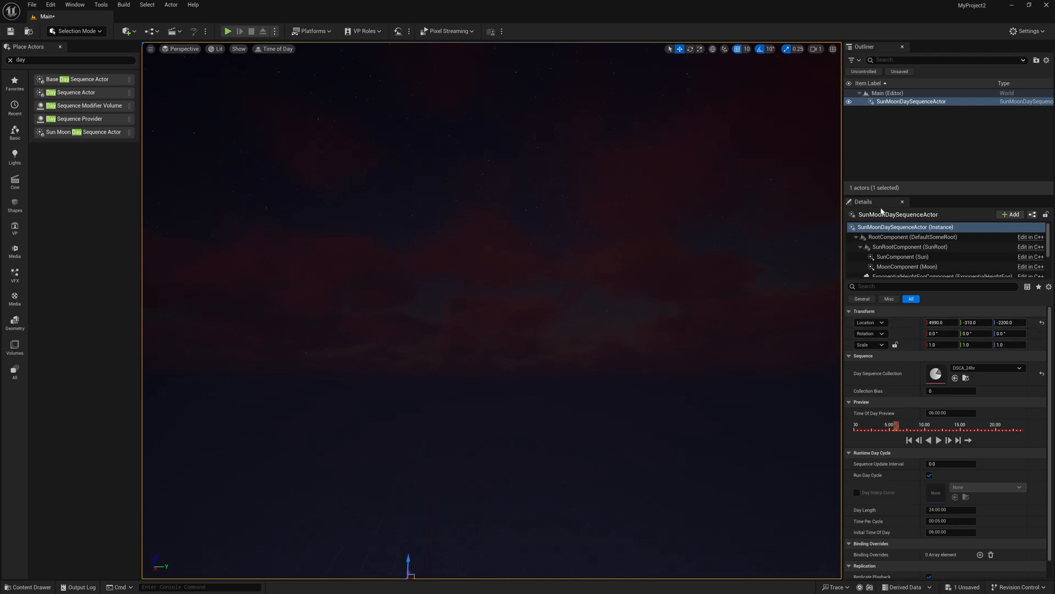
{"action": "mouse_move", "coordinate": [1042, 322]}
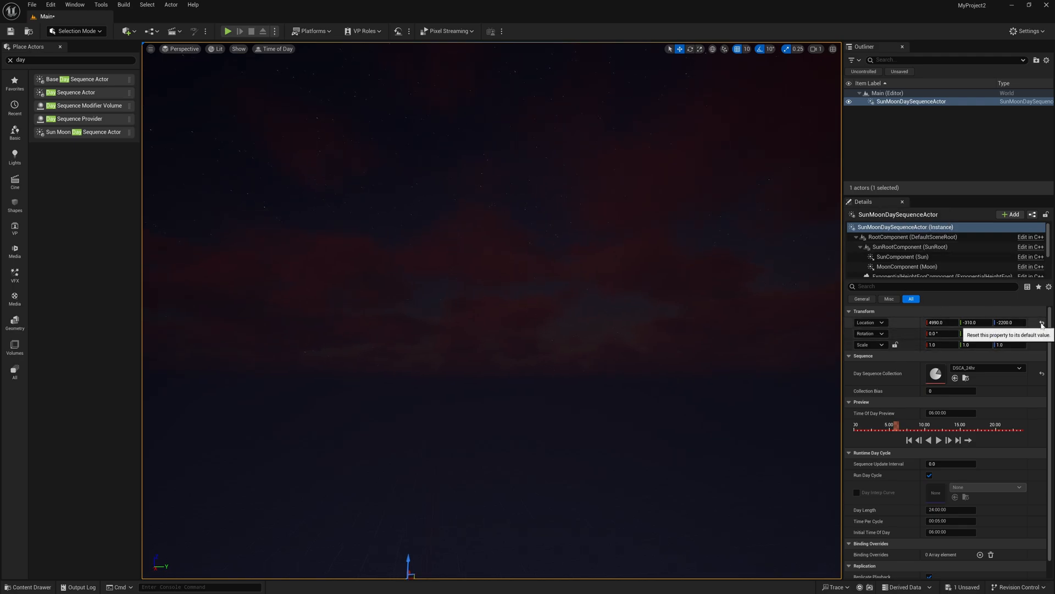
- Reset the placed Sun Moon Day Sequence Actor's location to the world origin
{"action": "left_click", "coordinate": [1041, 322]}
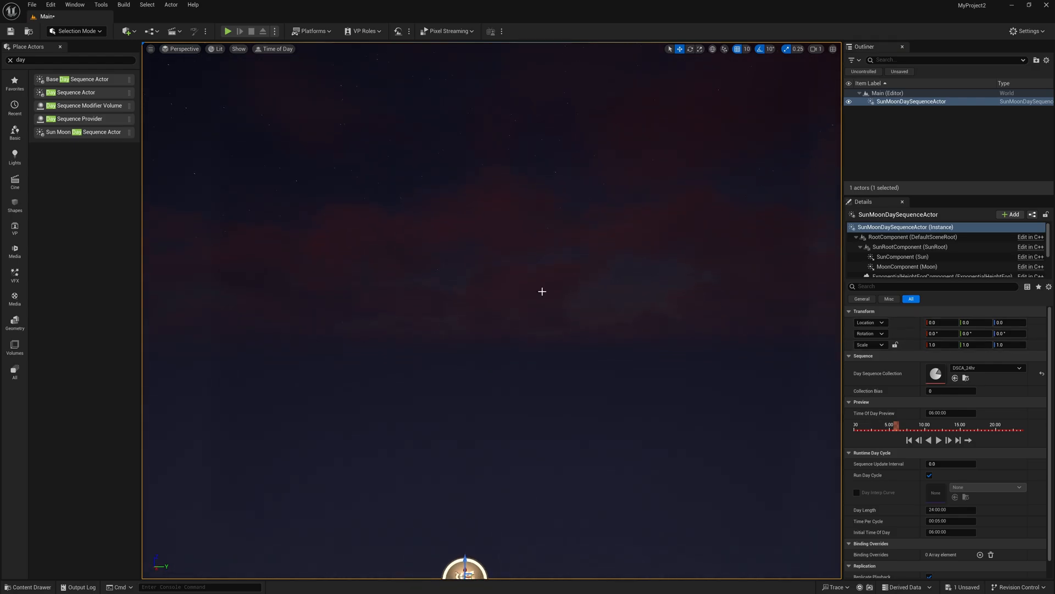
{"action": "mouse_move", "coordinate": [649, 330]}
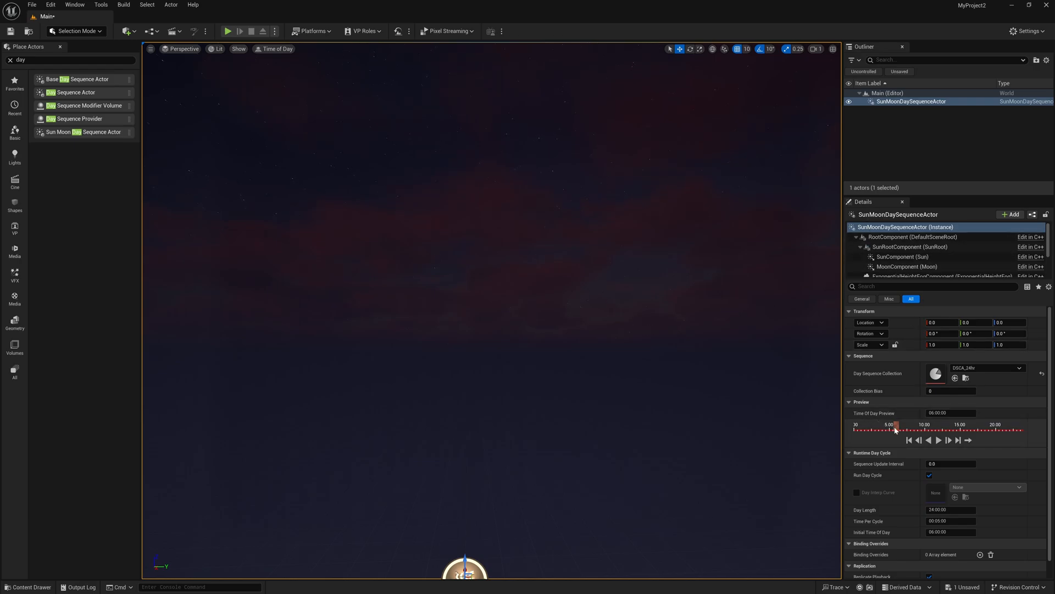
- Scrub the Time Of Day preview through morning and afternoon, ending late at night near 22.5
{"action": "left_click_drag", "start_coordinate": [895, 427], "coordinate": [1003, 427]}
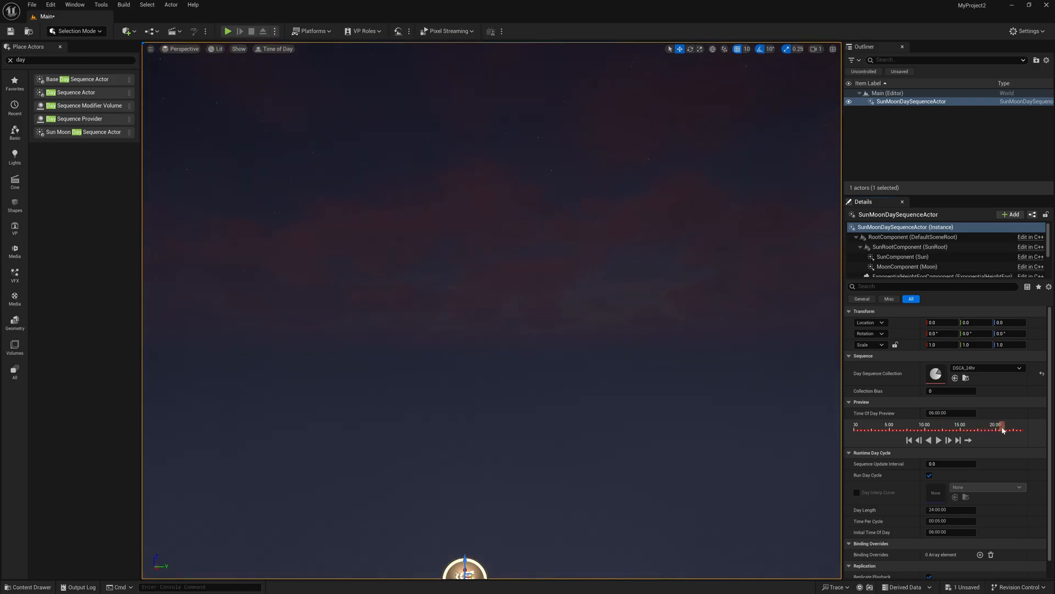
{"action": "left_click_drag", "start_coordinate": [1002, 429], "coordinate": [905, 428]}
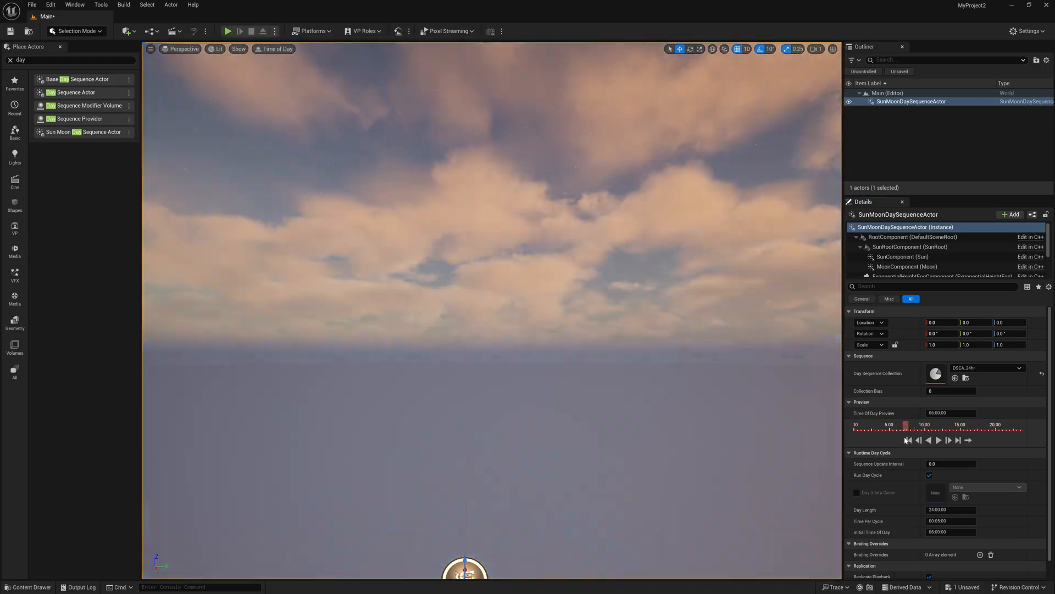
{"action": "left_click_drag", "start_coordinate": [905, 428], "coordinate": [990, 428]}
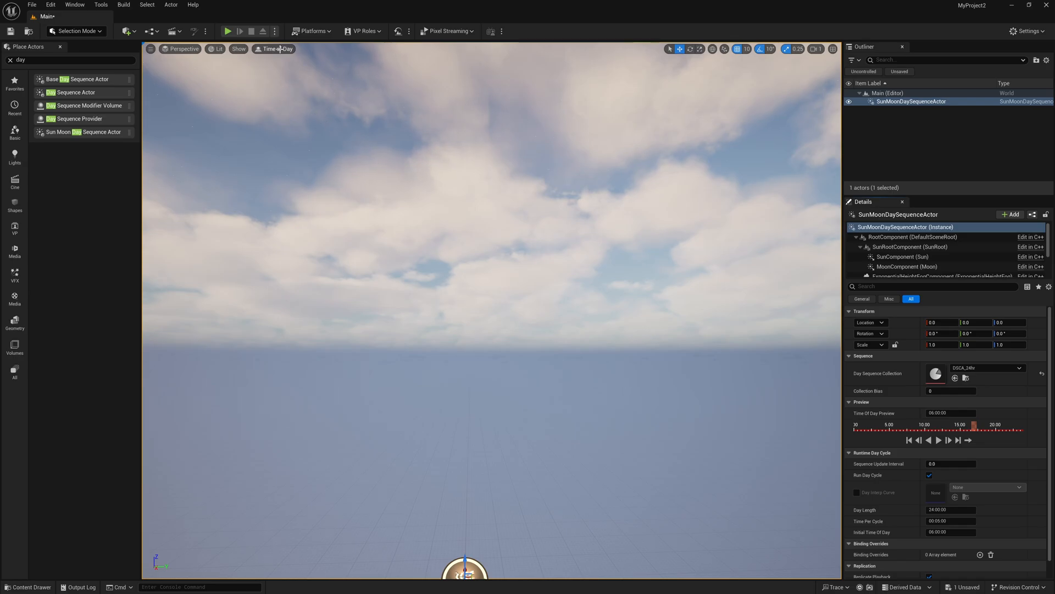
{"action": "left_click", "coordinate": [276, 48]}
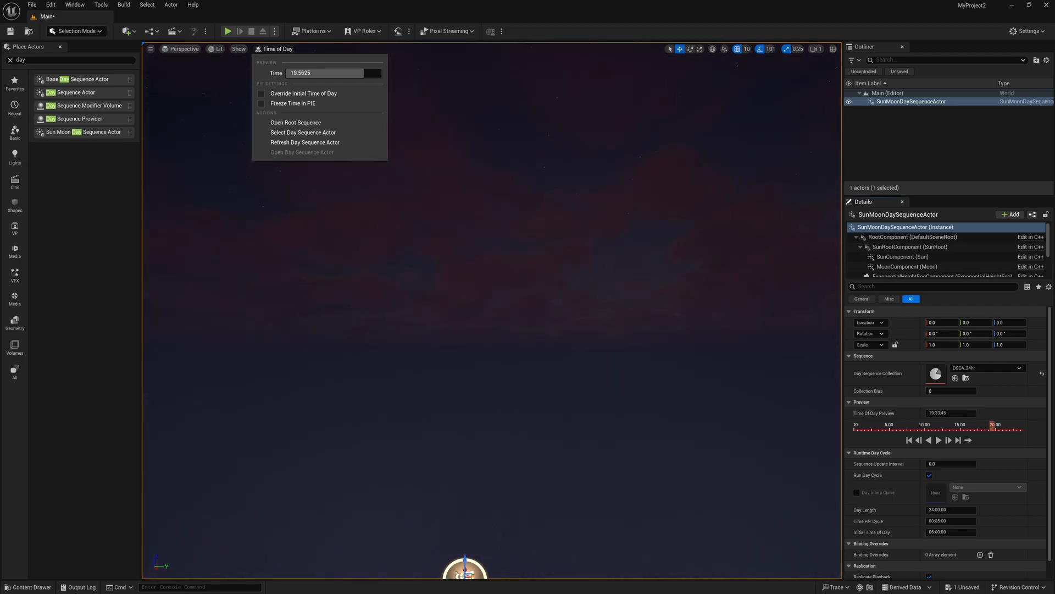
{"action": "left_click_drag", "start_coordinate": [991, 425], "coordinate": [961, 424]}
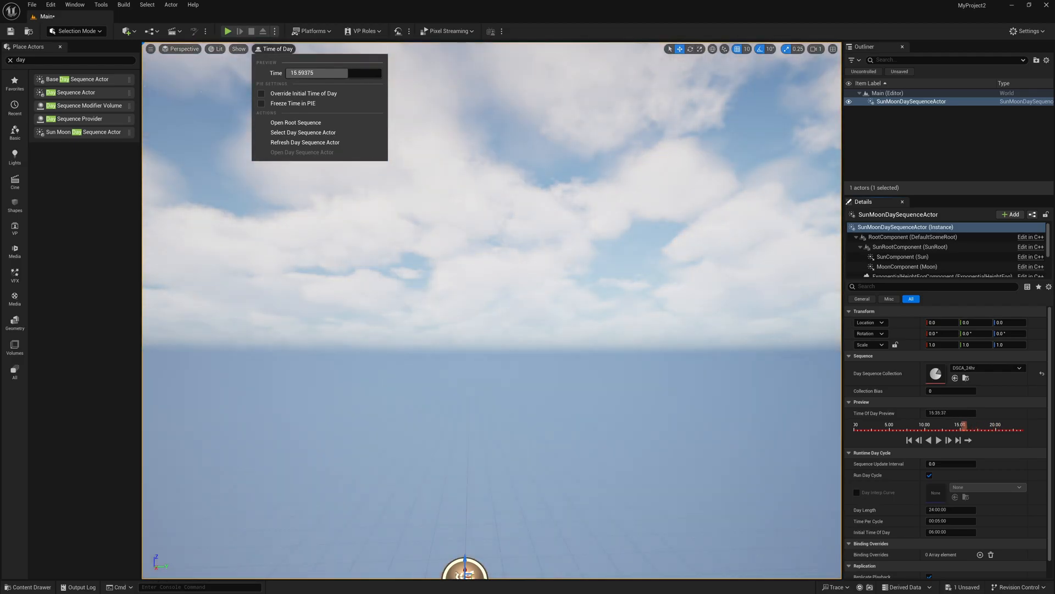
{"action": "left_click_drag", "start_coordinate": [316, 72], "coordinate": [304, 72]}
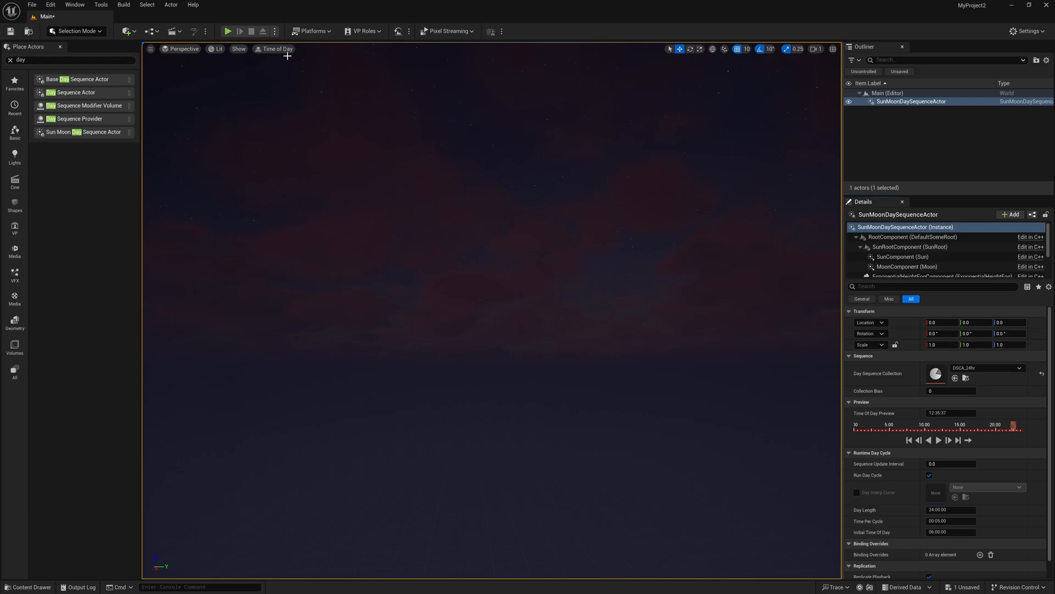
- From the Time of Day menu, open the root day sequence in Sequencer
{"action": "left_click", "coordinate": [276, 48]}
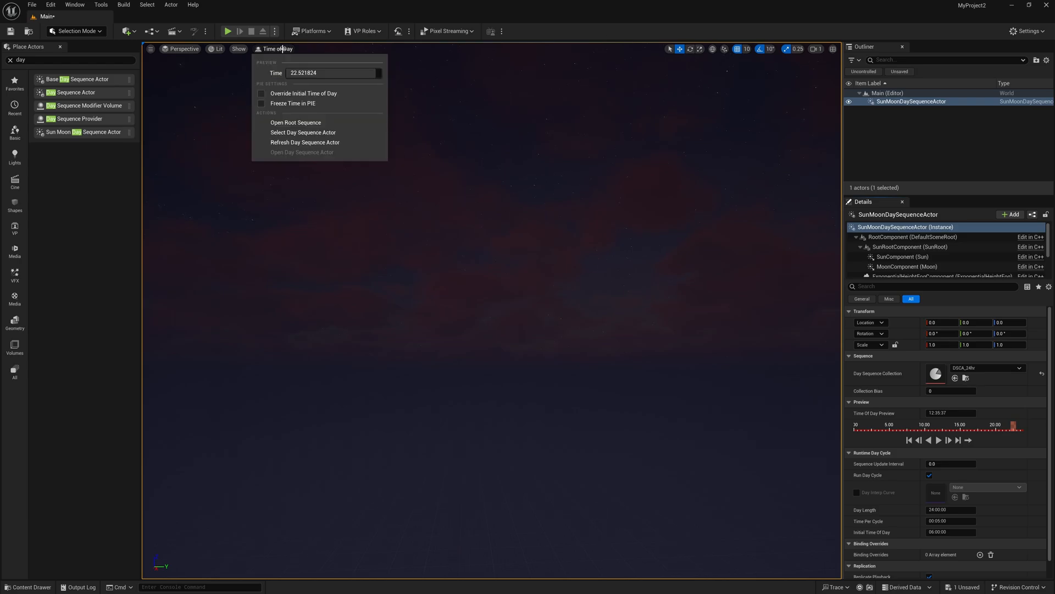
{"action": "mouse_move", "coordinate": [295, 122]}
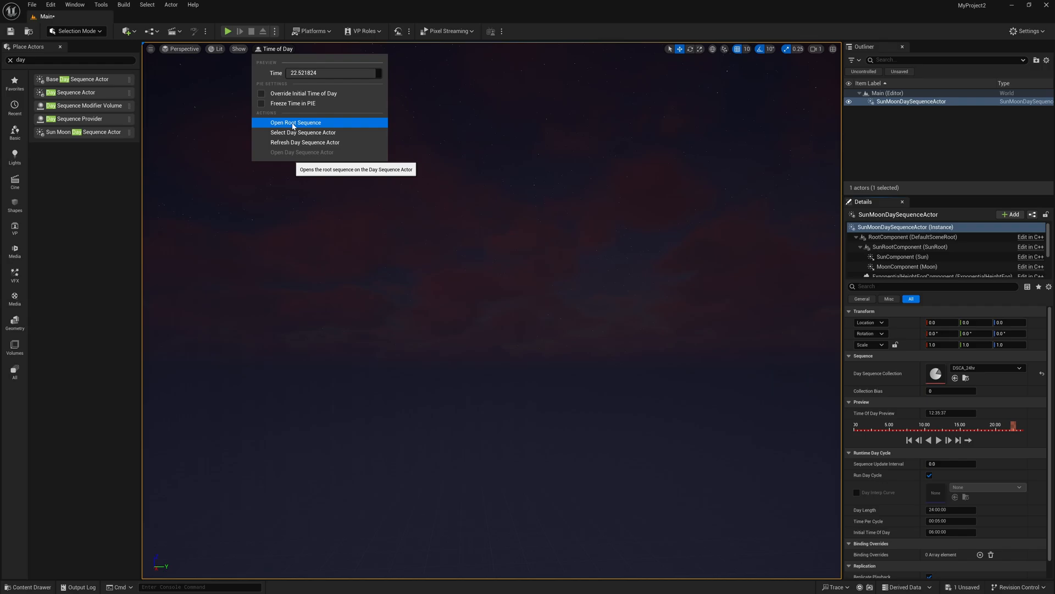
{"action": "left_click", "coordinate": [295, 122]}
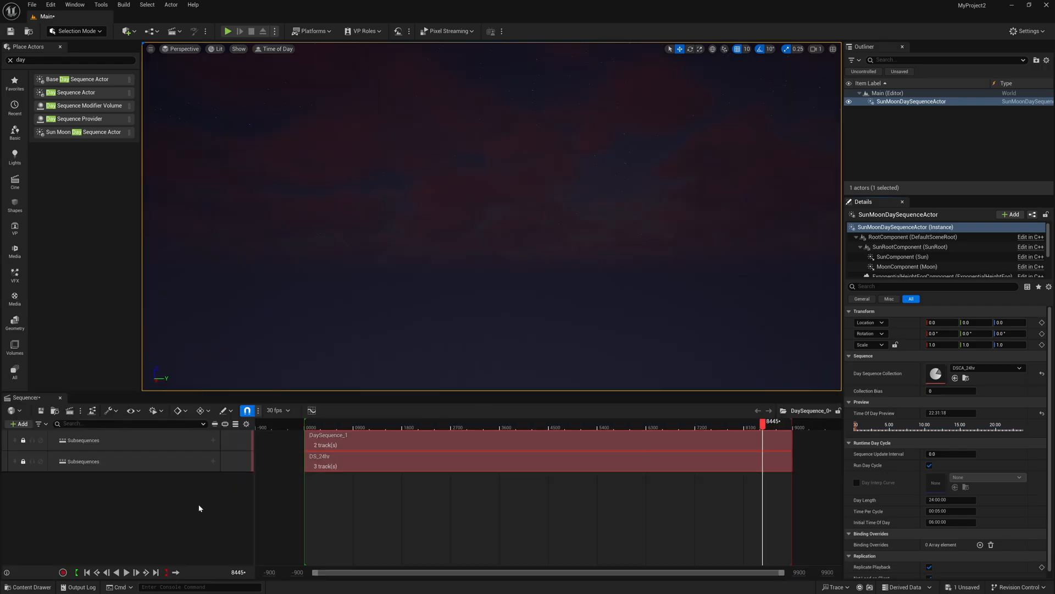
{"action": "mouse_move", "coordinate": [324, 511]}
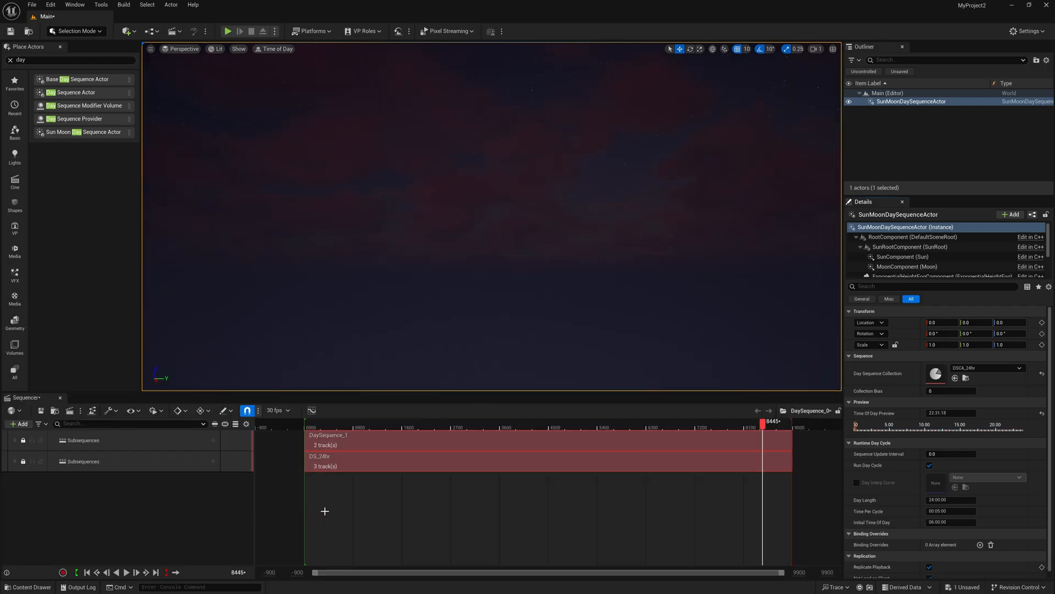
{"action": "mouse_move", "coordinate": [352, 459]}
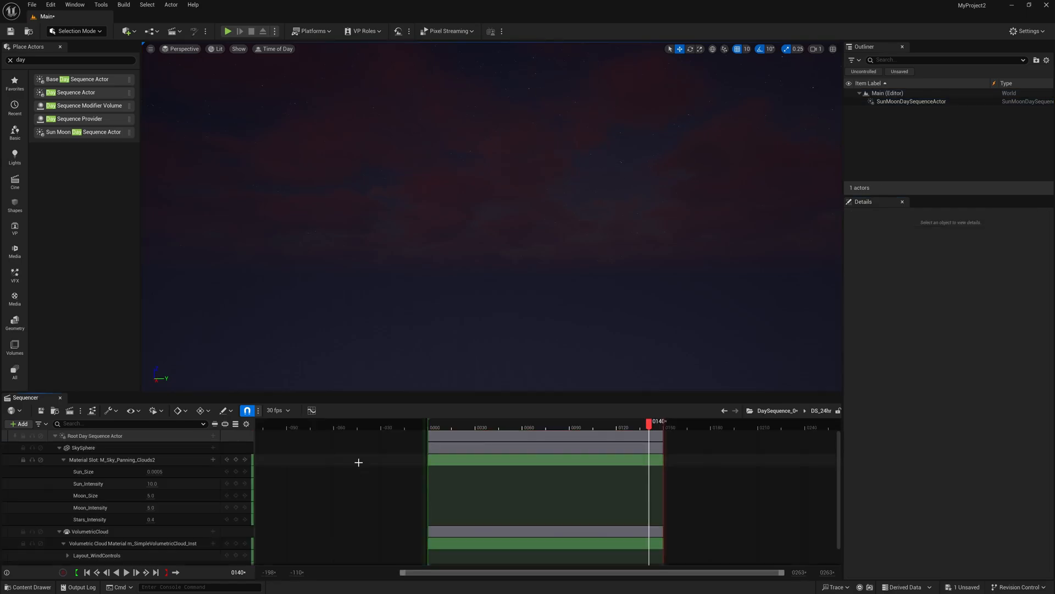
- Scrub the playhead to a night frame and adjust the sky track values for a clear starry sky
{"action": "left_click_drag", "start_coordinate": [648, 421], "coordinate": [636, 421]}
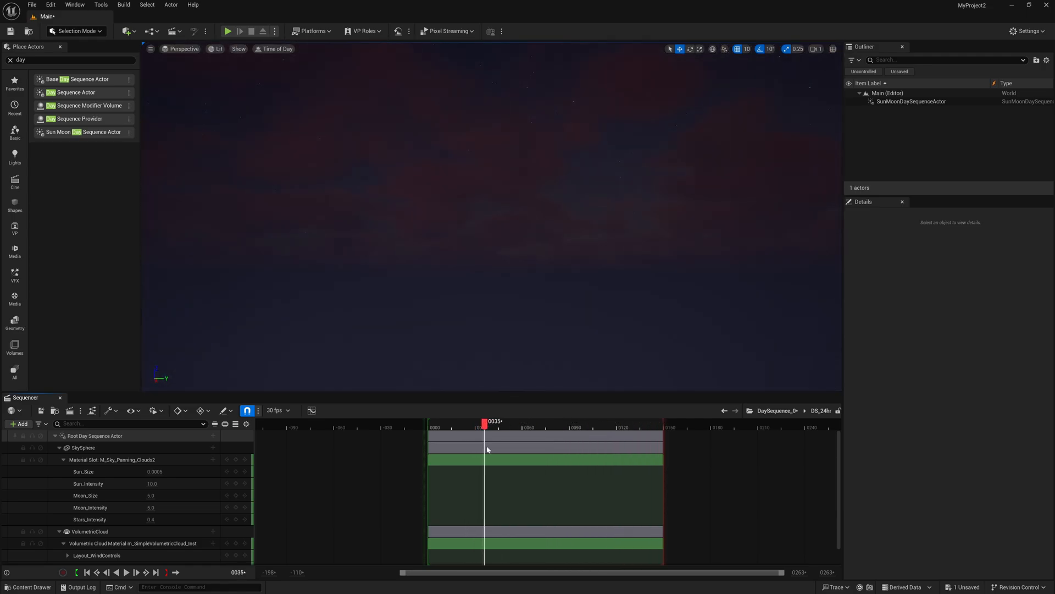
{"action": "left_click_drag", "start_coordinate": [483, 422], "coordinate": [540, 422]}
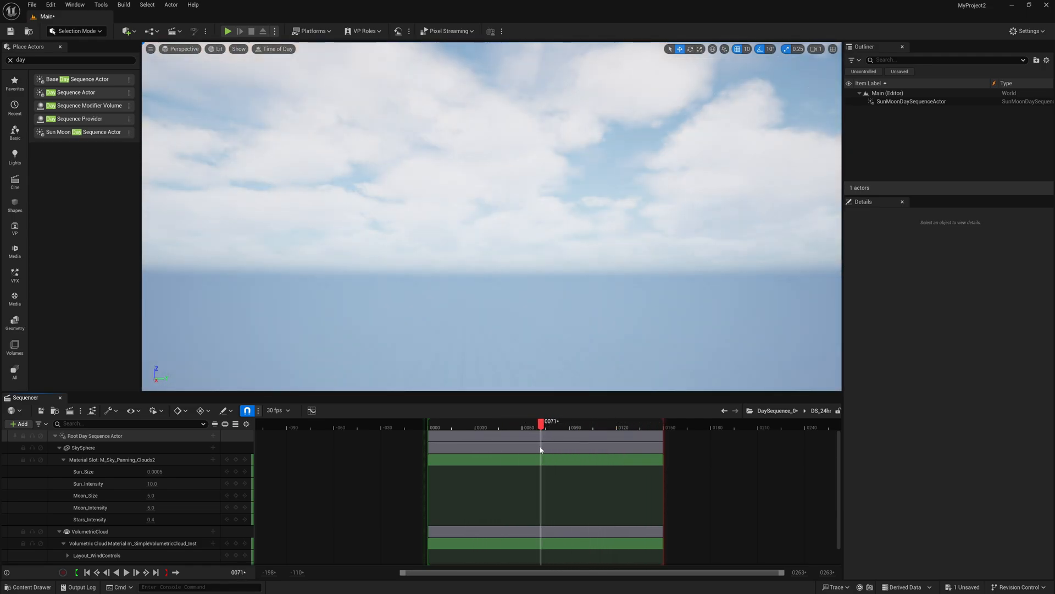
{"action": "left_click_drag", "start_coordinate": [541, 425], "coordinate": [488, 426]}
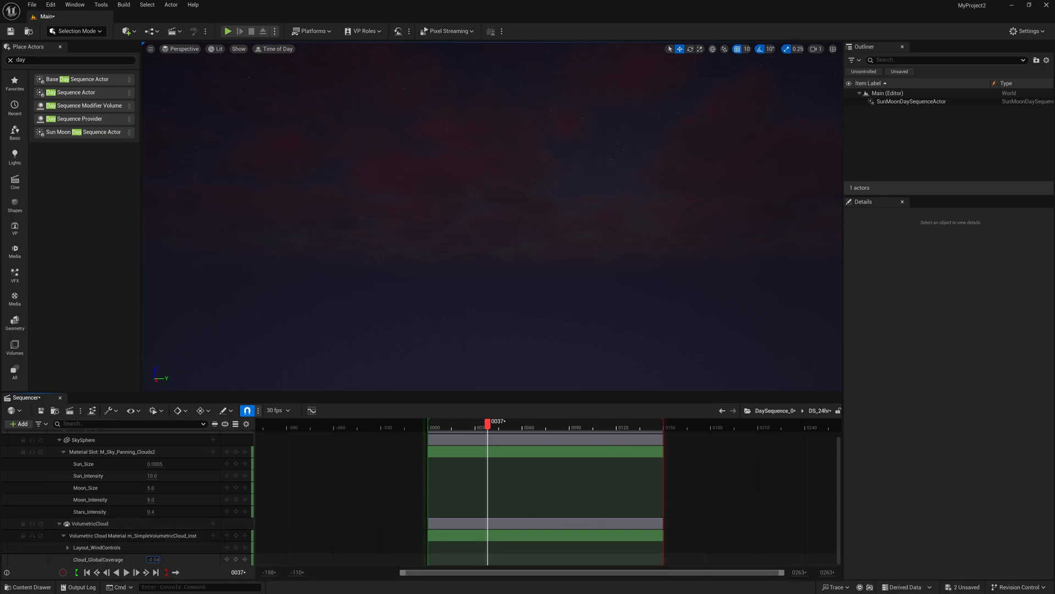
{"action": "type", "text": "0.66"}
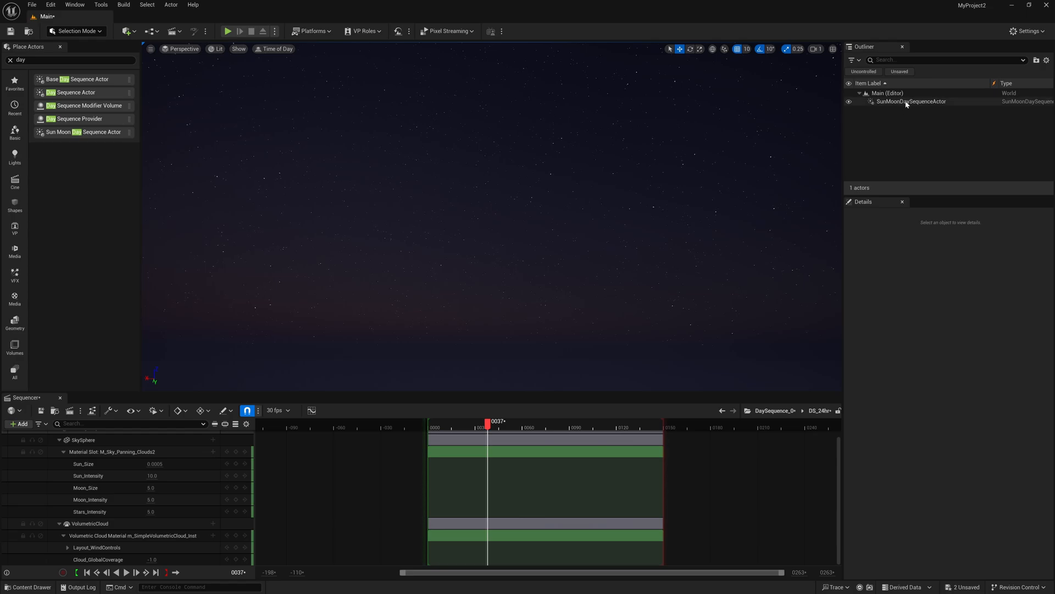
- Select the actor and edit the MoonComponent rotation (90.0, 59.0, 197.0) to centre the moon
{"action": "left_click", "coordinate": [910, 101]}
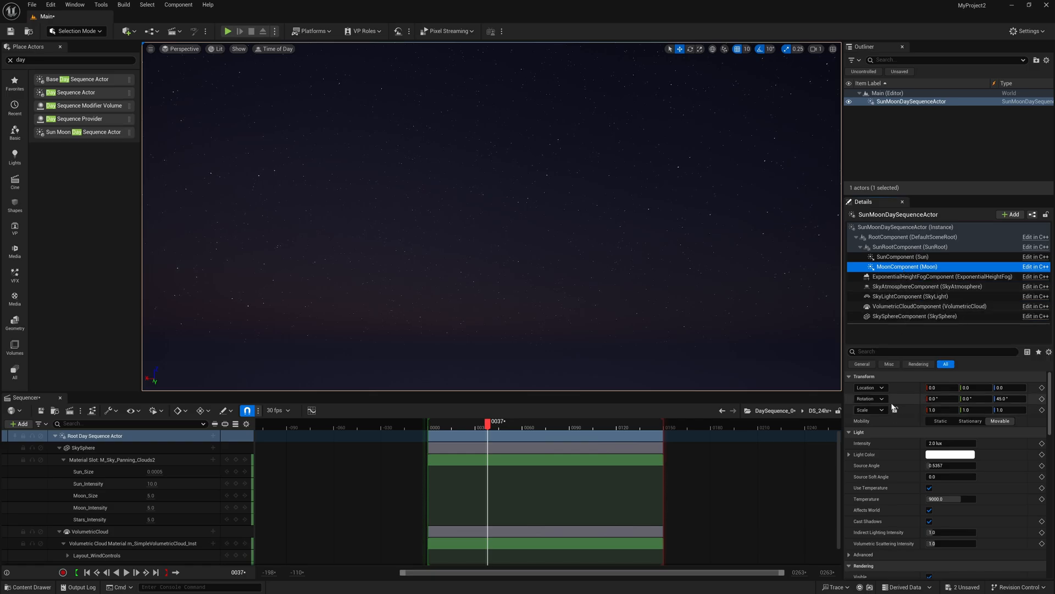
{"action": "type", "text": "90.0"}
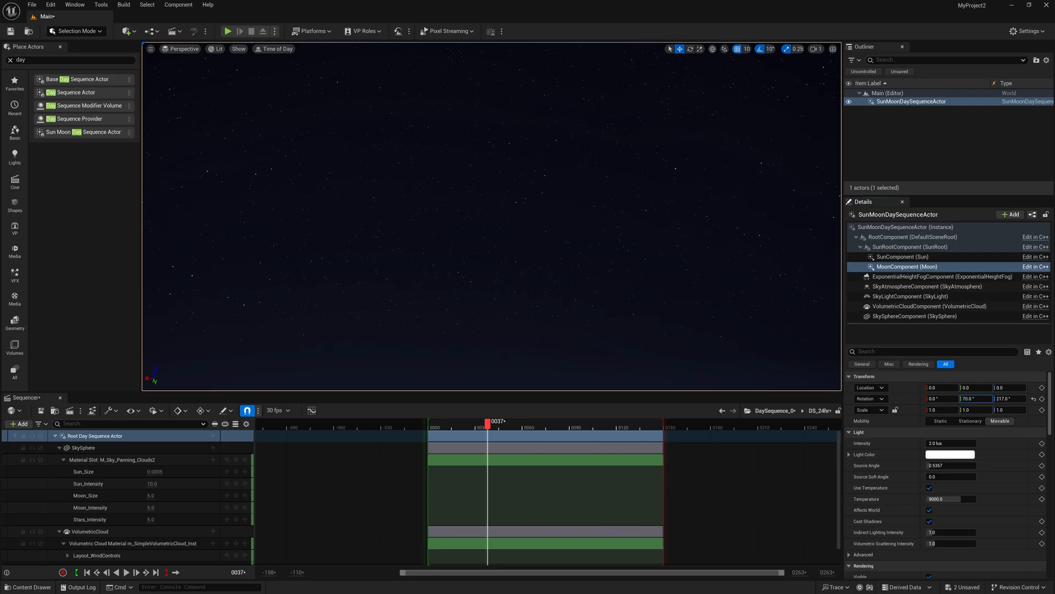
{"action": "type", "text": "59.0"}
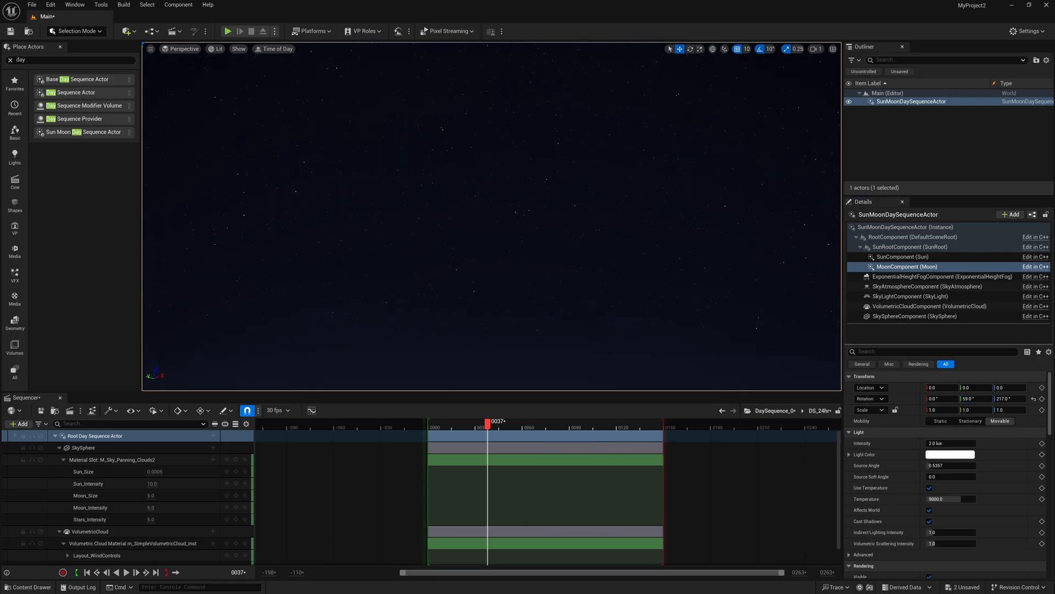
{"action": "type", "text": "197.0"}
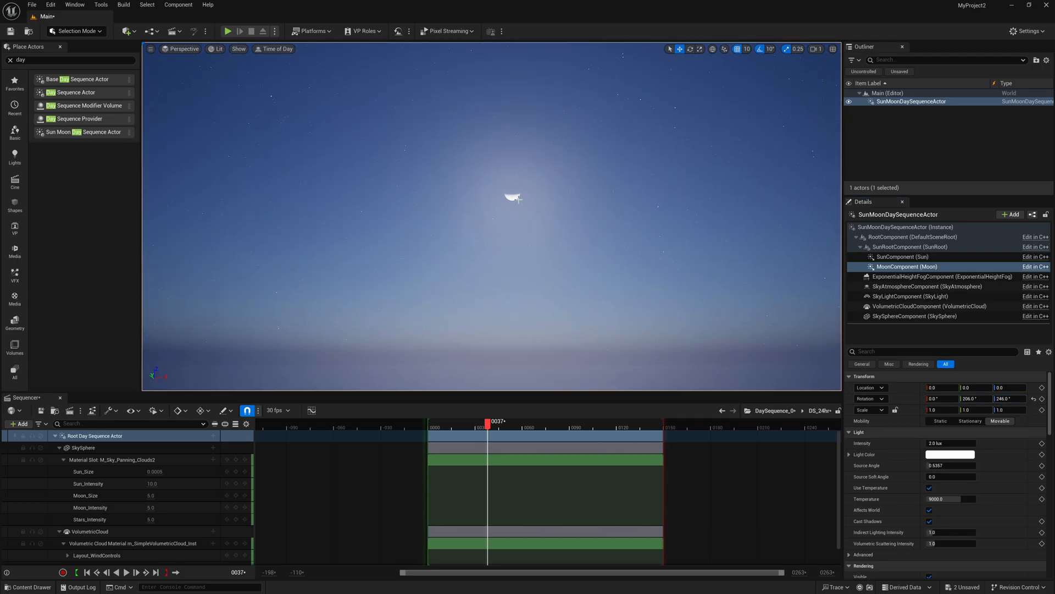
{"action": "mouse_move", "coordinate": [587, 244]}
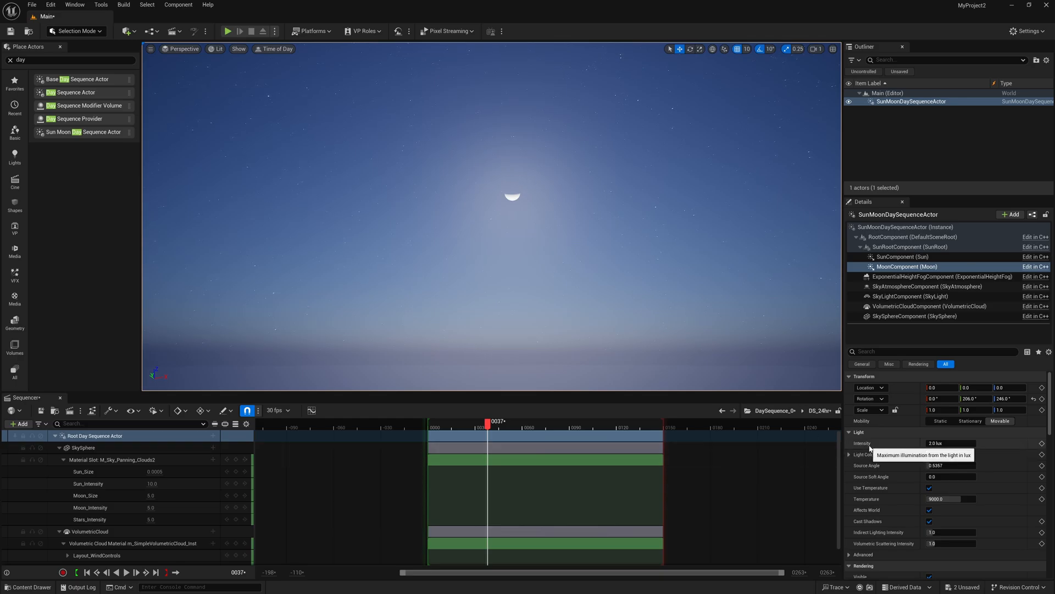
- Lower the moon light intensity and raise Moon_Size to about 31.2 for a huge moon
{"action": "type", "text": "0.1"}
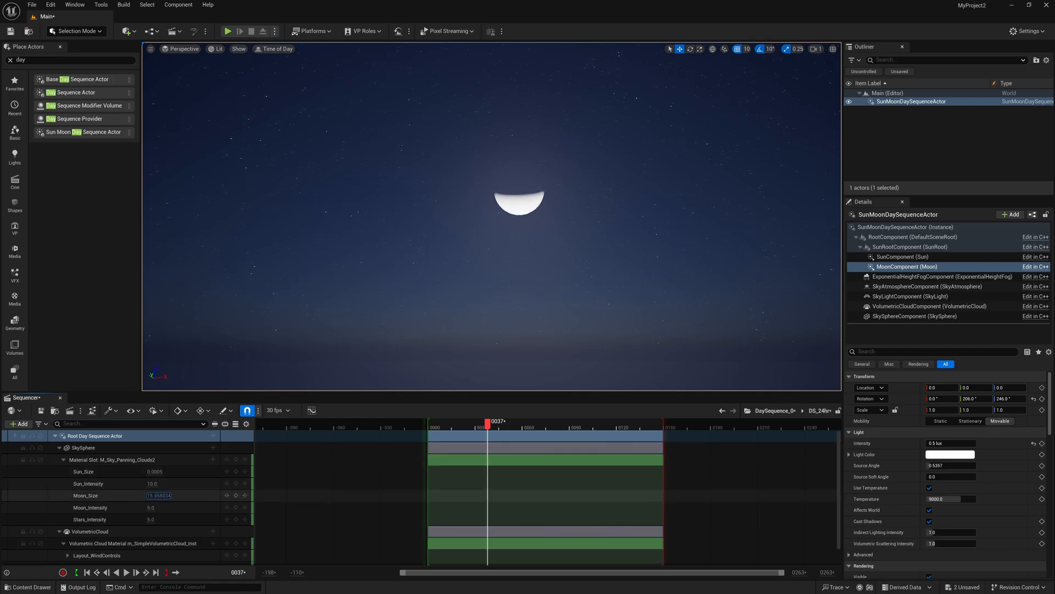
{"action": "type", "text": "31.196276"}
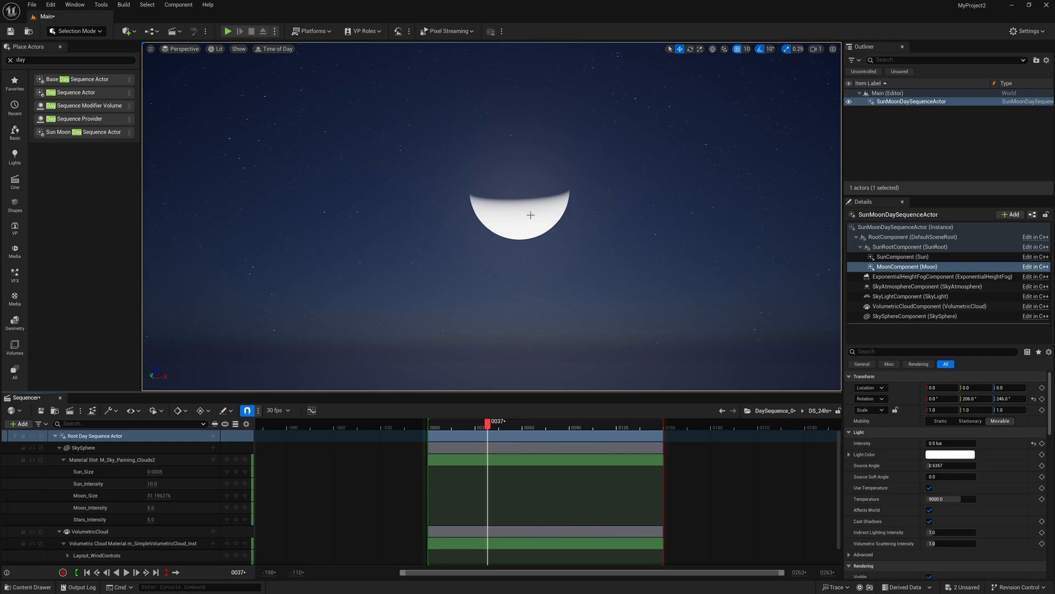